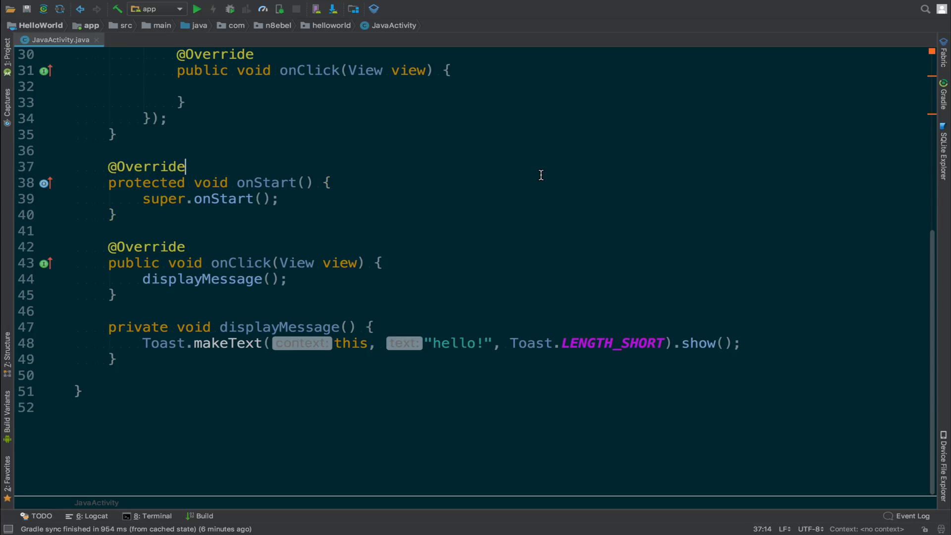
Step: Fold the anonymous onClick listener body to one line, then unfold it again
scroll("up", 3)
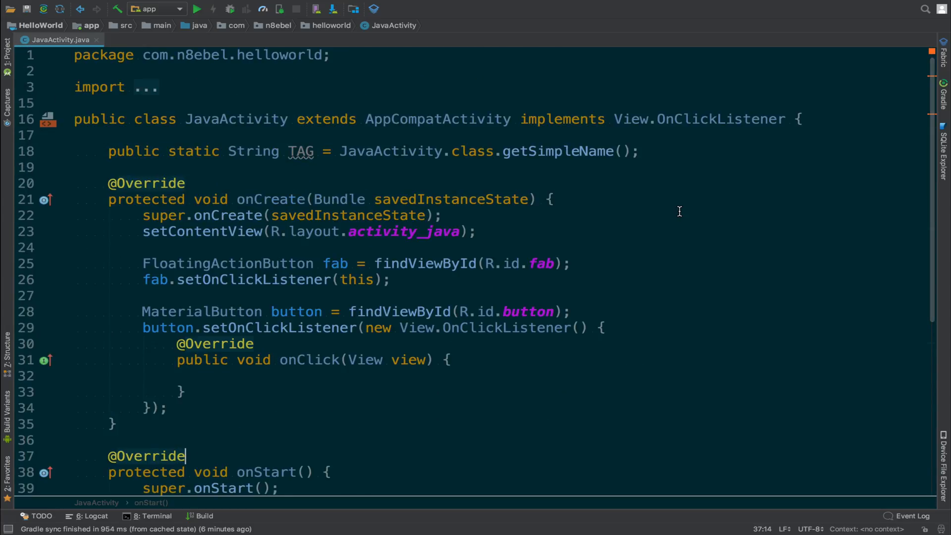
scroll("down", 3)
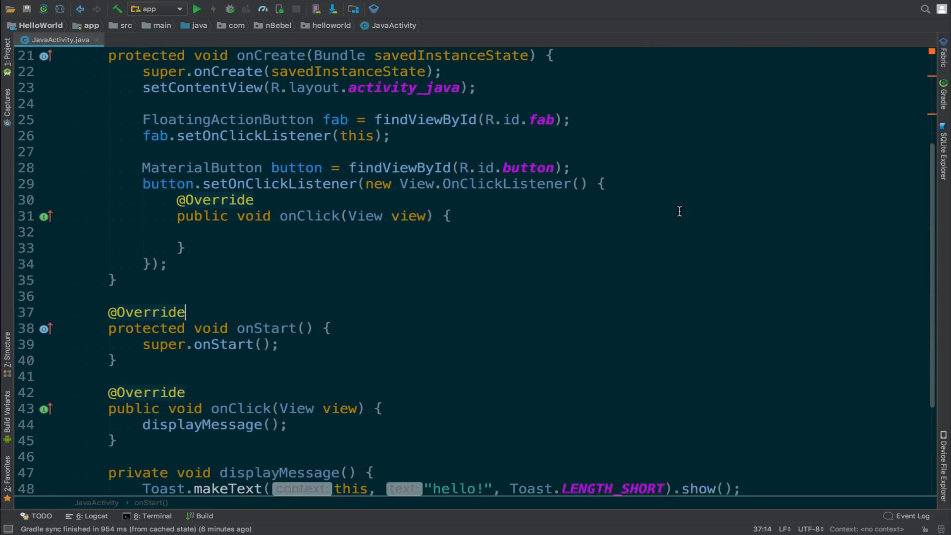
scroll("down", 3)
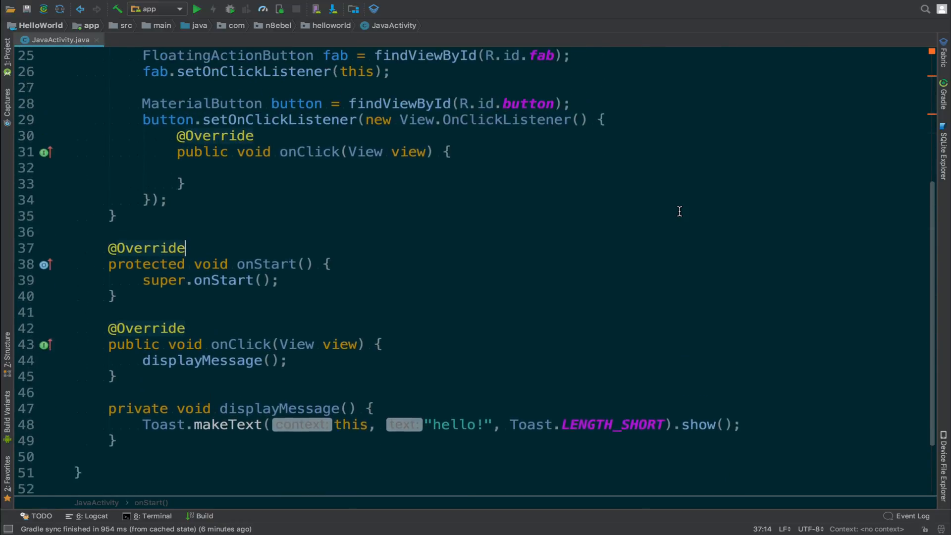
scroll("up", 3)
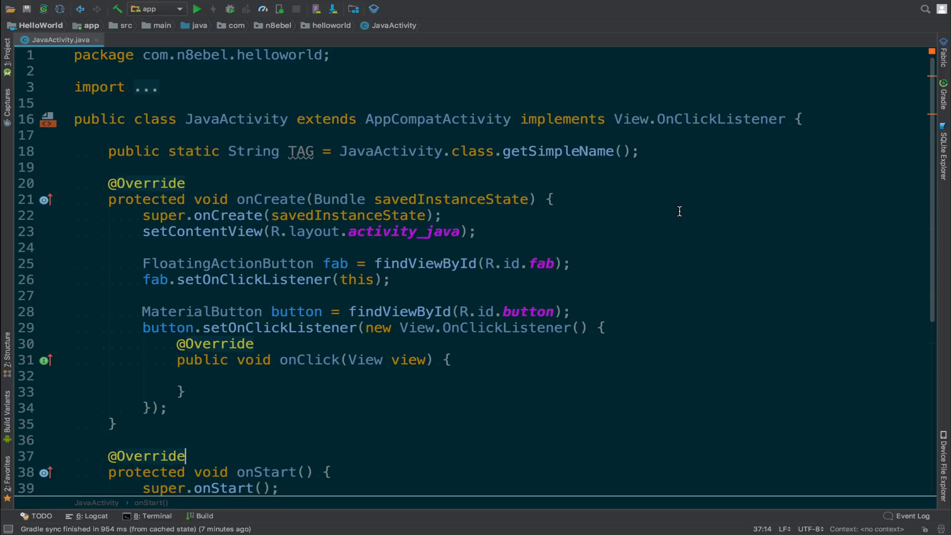
scroll("down", 3)
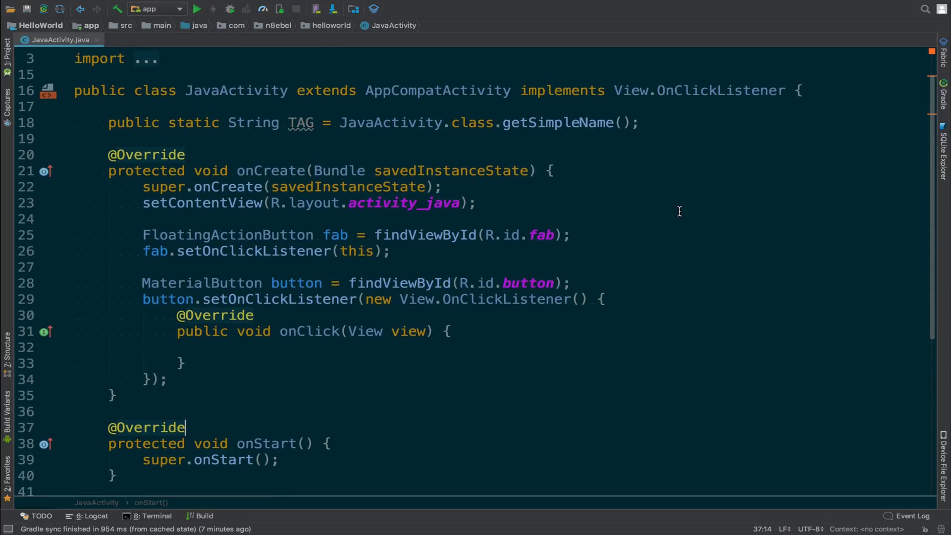
mouse_move(478, 368)
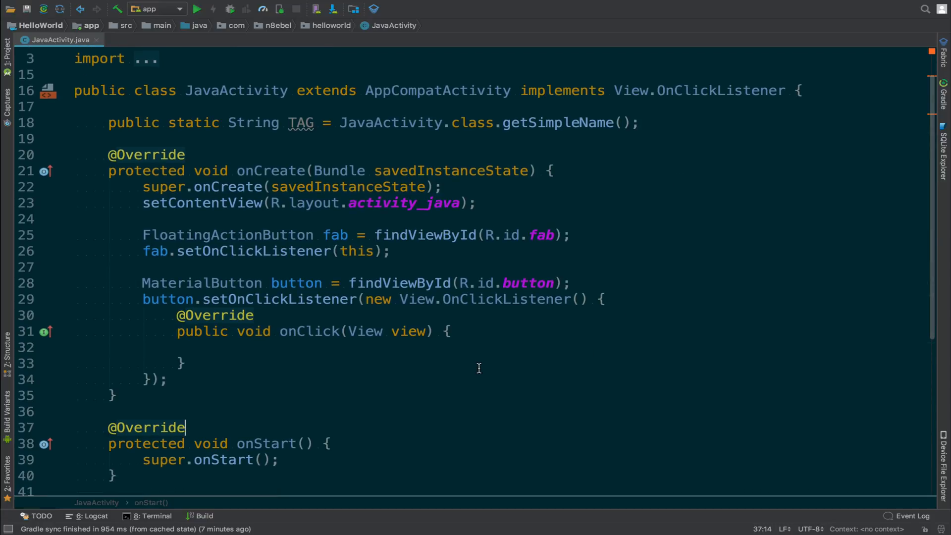
left_click(184, 363)
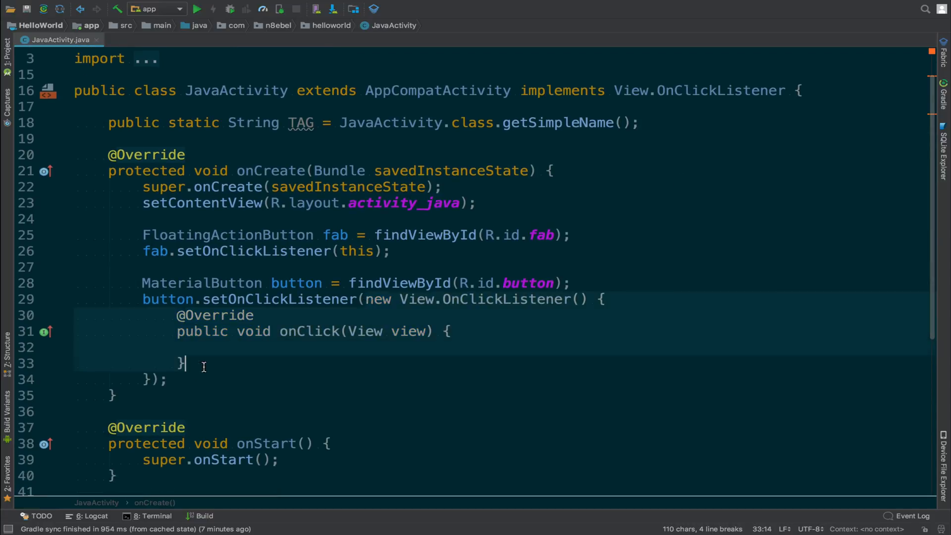
left_click(212, 379)
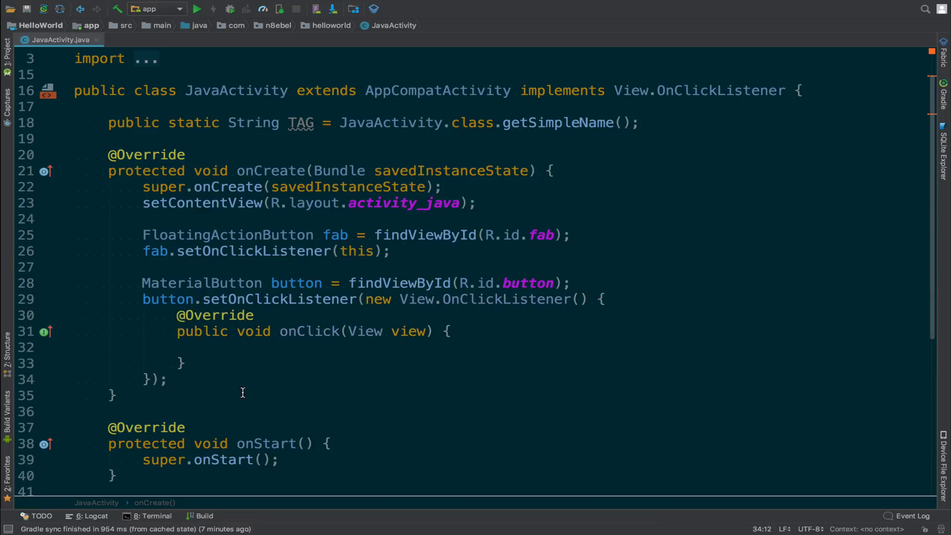
mouse_move(285, 357)
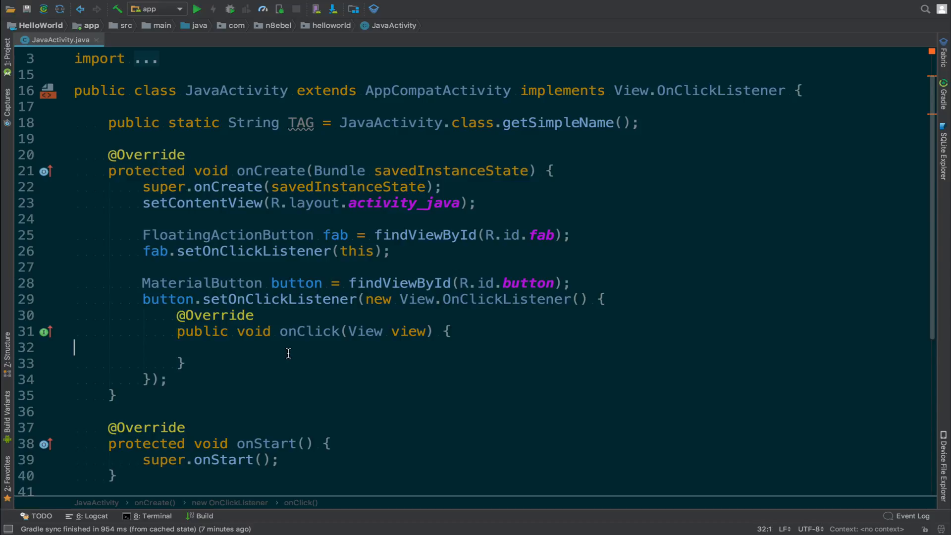
key("ctrl+minus")
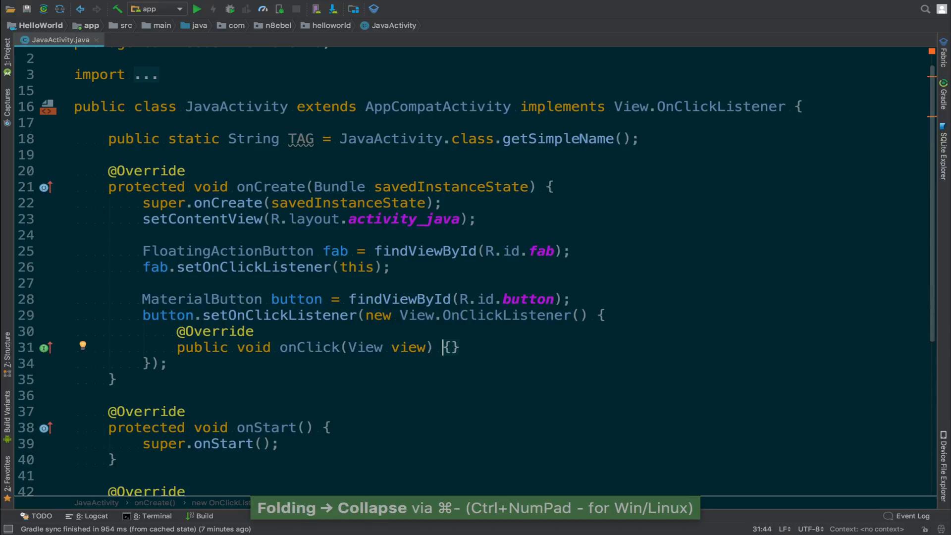
key("ctrl+minus")
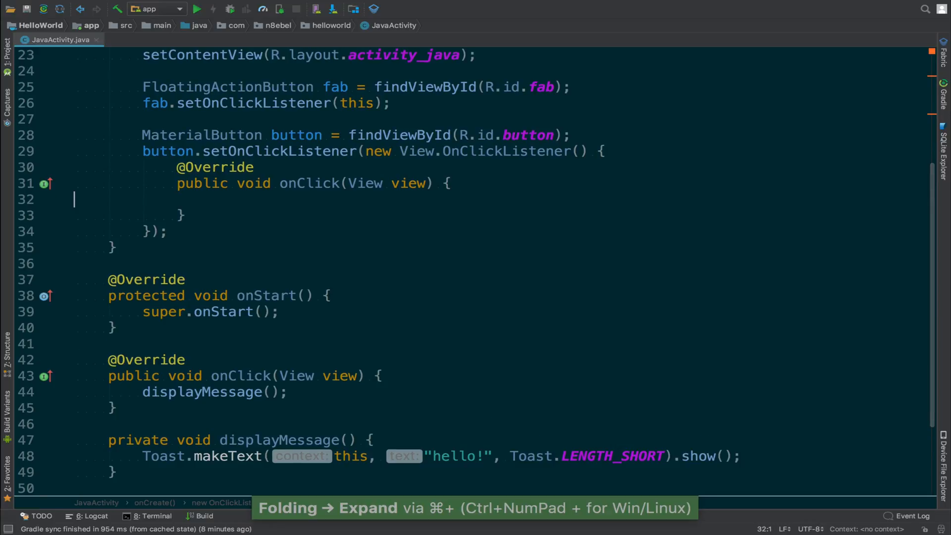
mouse_move(326, 314)
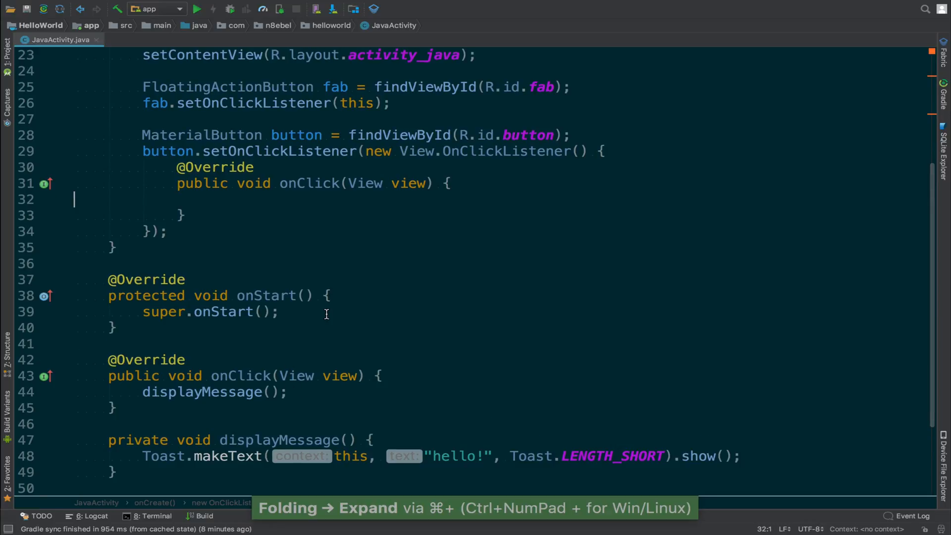
Step: Place the caret inside onStart so its method body can be collapsed
left_click(328, 311)
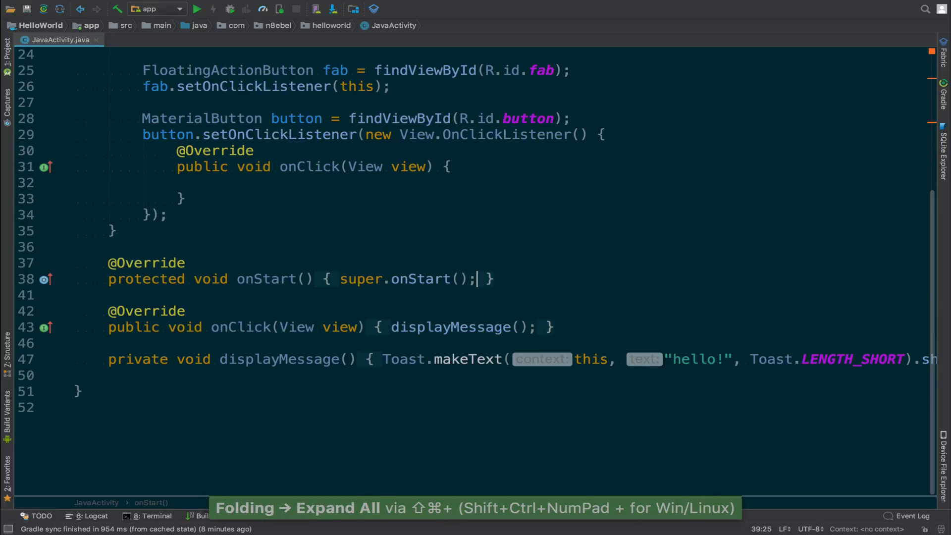
scroll("up", 3)
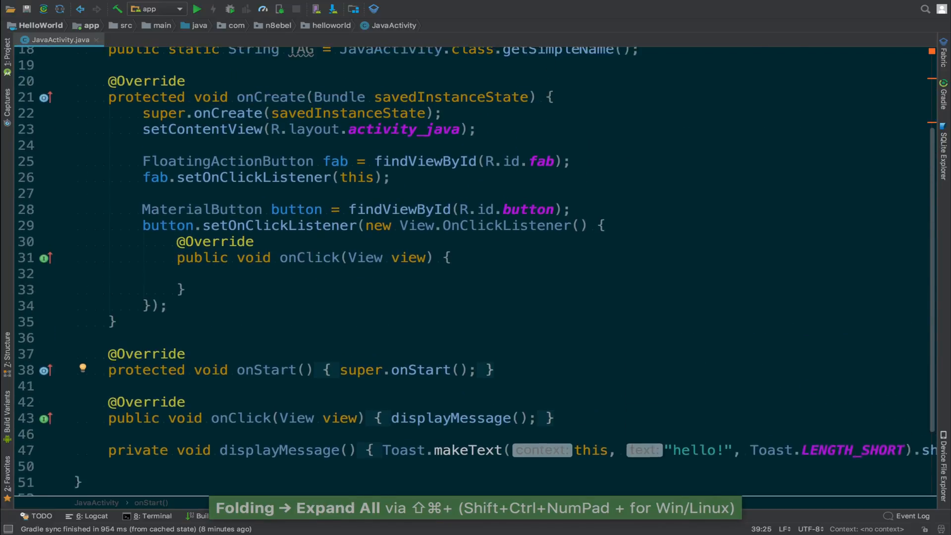
scroll("up", 3)
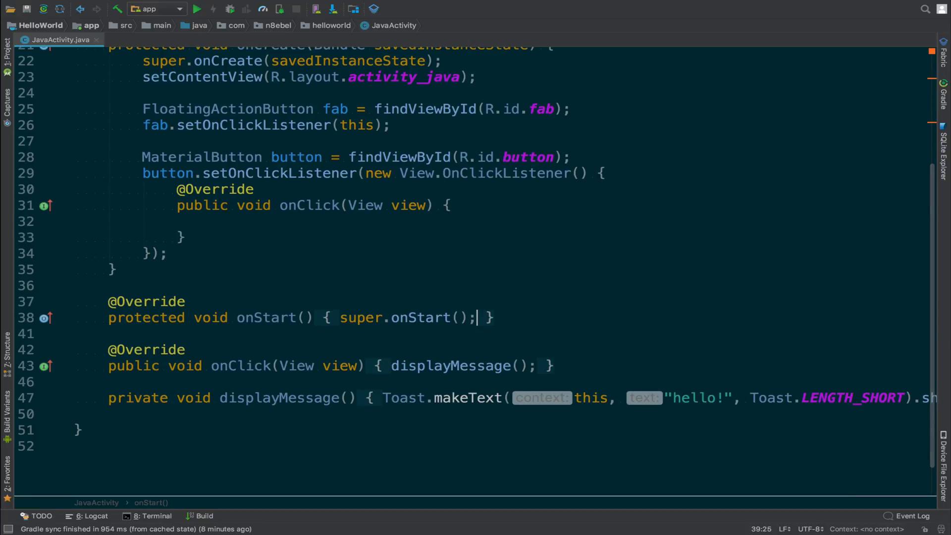
mouse_move(703, 265)
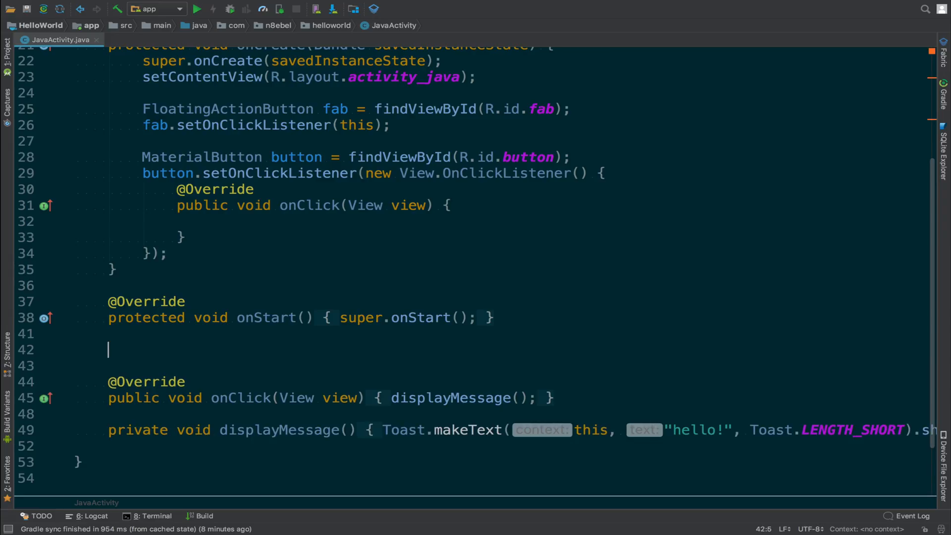
type("//region i")
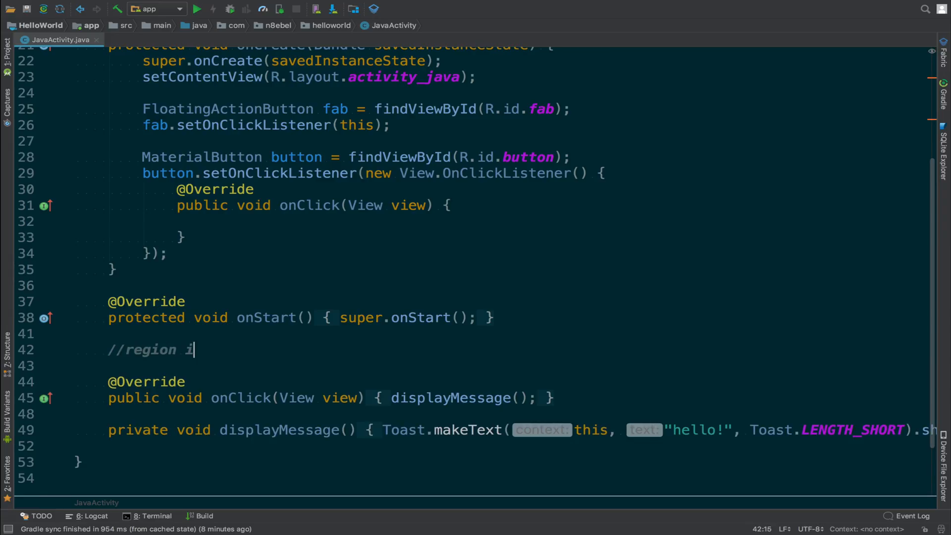
type("mplements View.On")
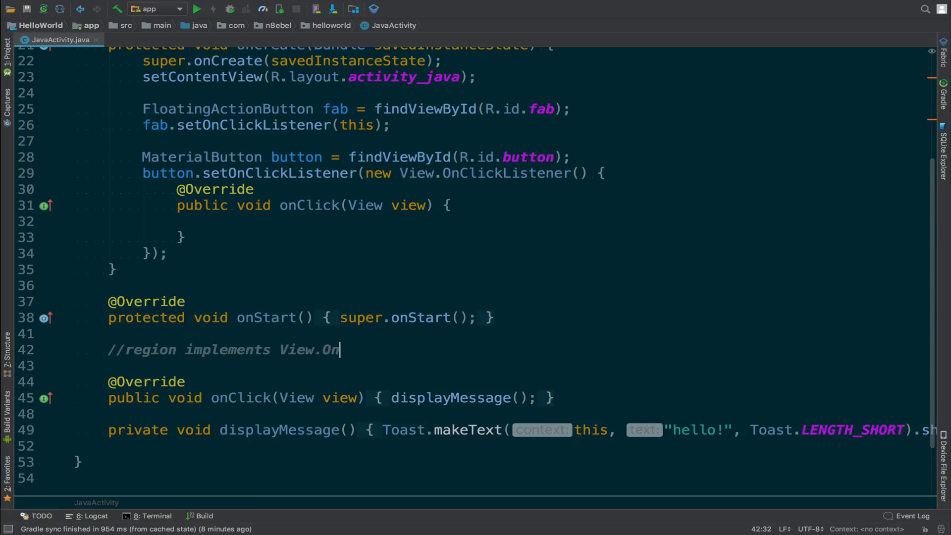
type("ClickList")
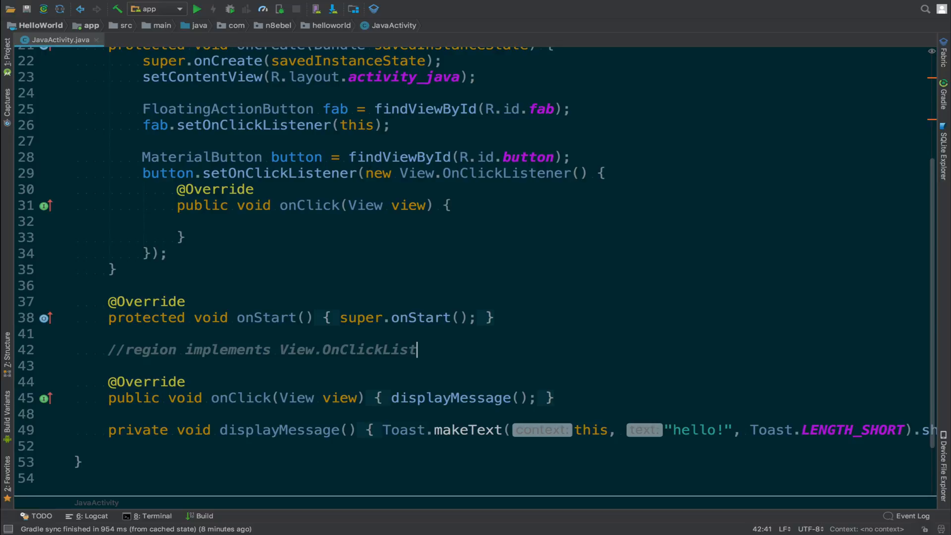
type("ener")
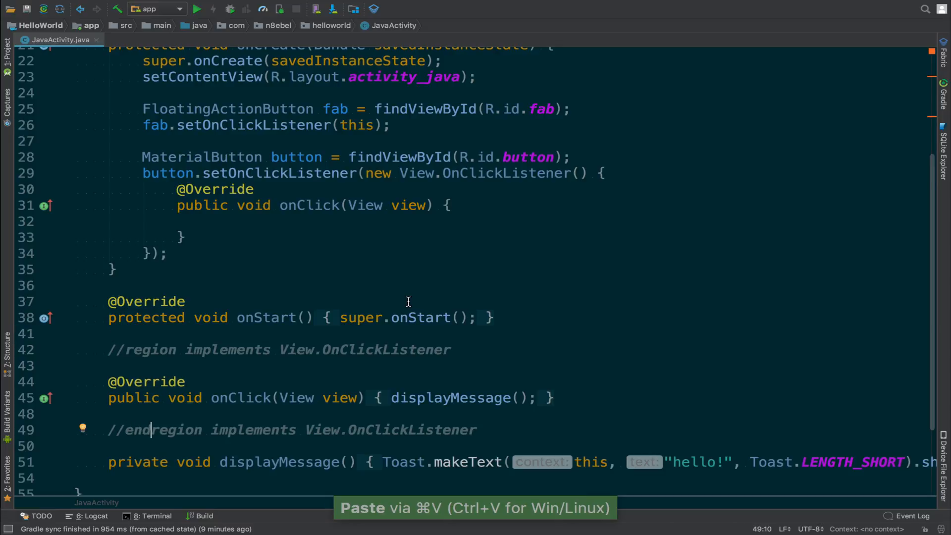
left_click(262, 333)
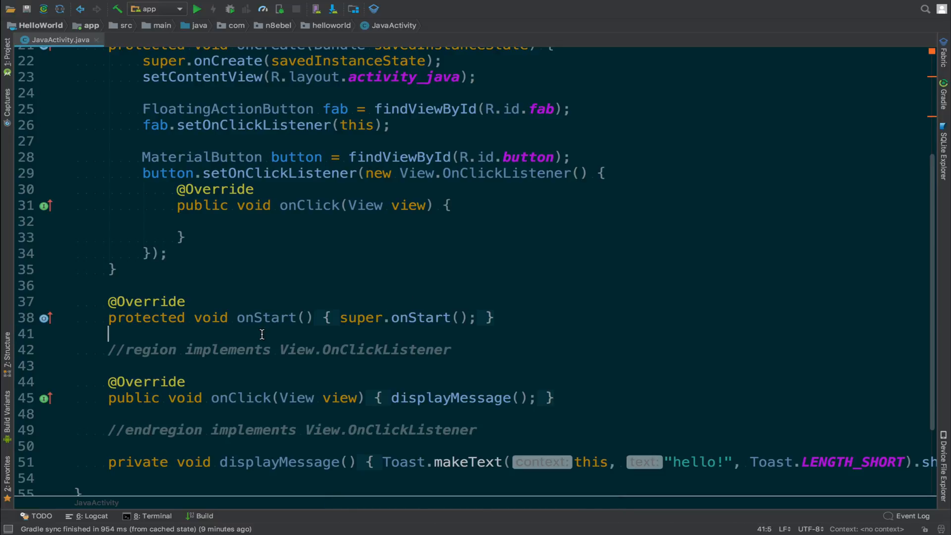
left_click(265, 349)
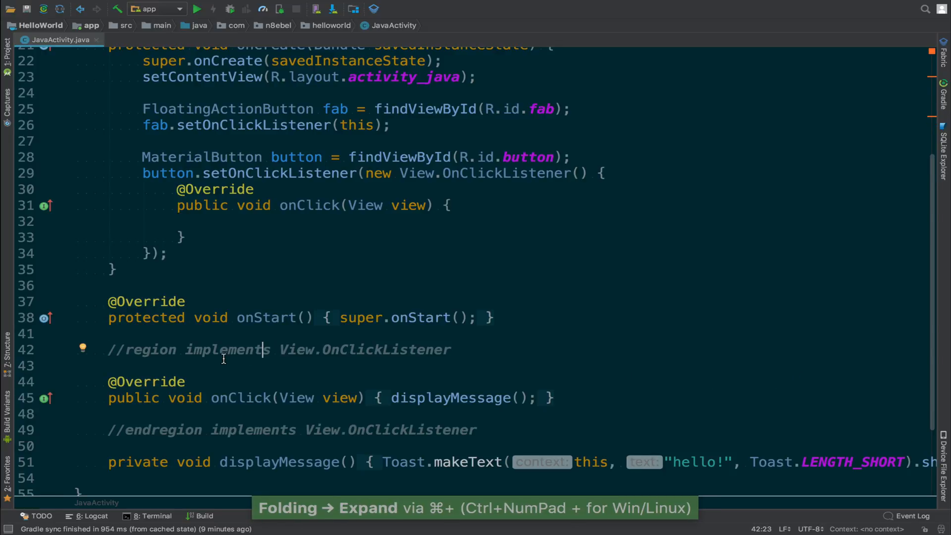
mouse_move(85, 349)
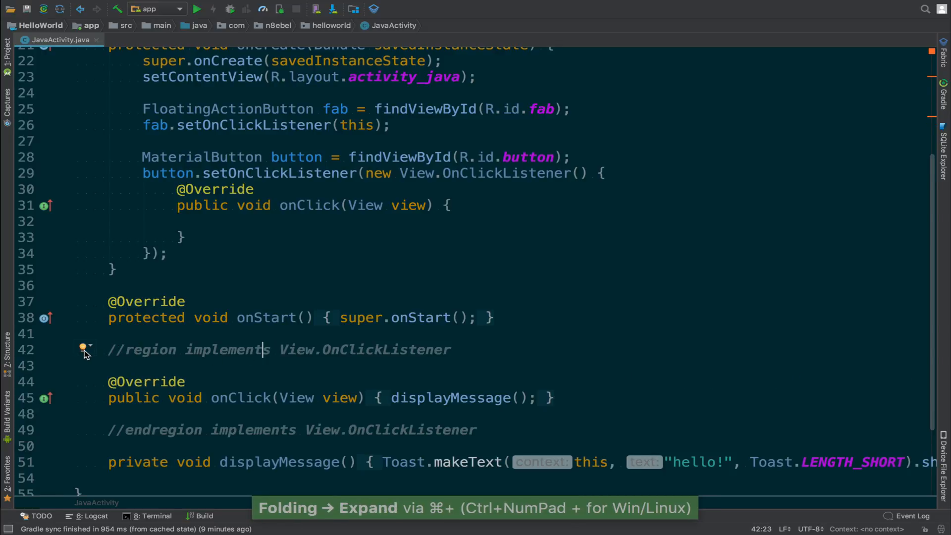
left_click(87, 349)
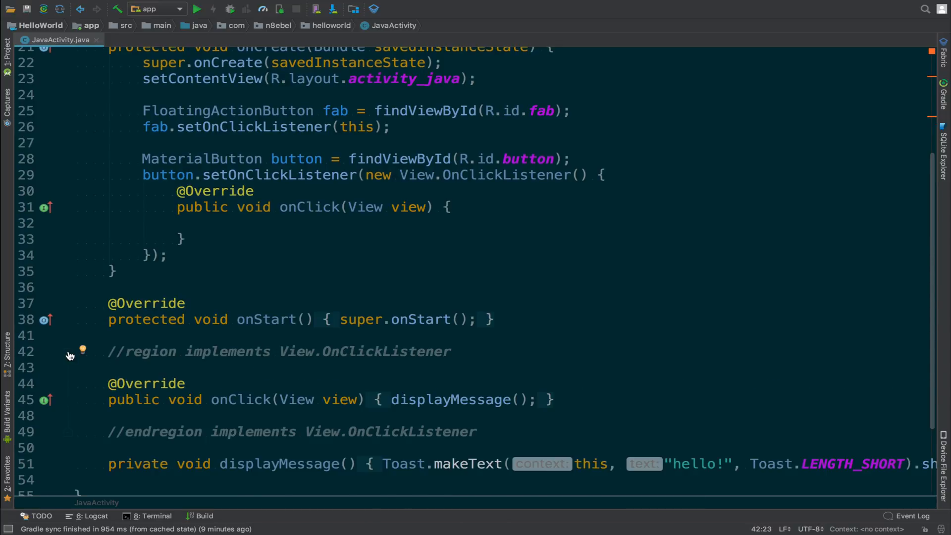
mouse_move(67, 382)
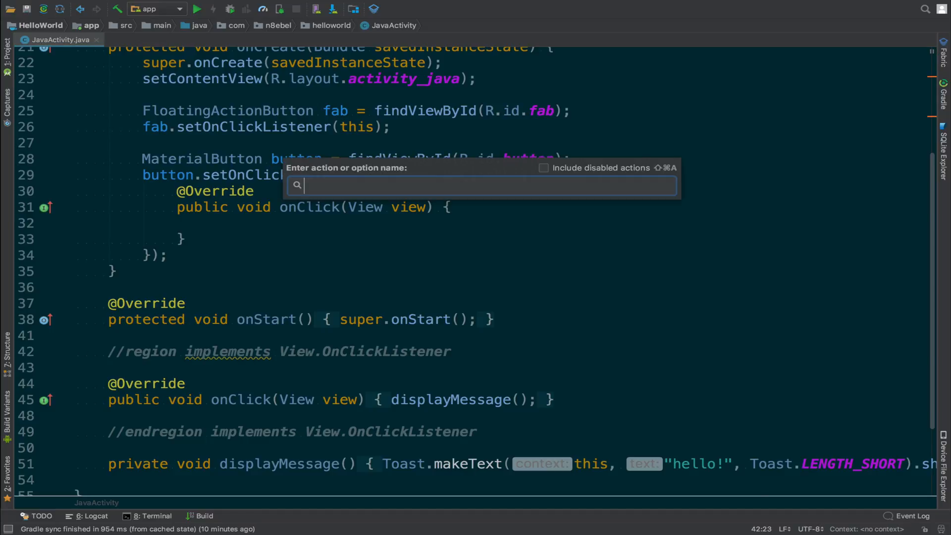
Step: In Code Folding preferences keep file header collapsed and also collapse custom folding regions and anonymous classes by default, then confirm
type("code folding")
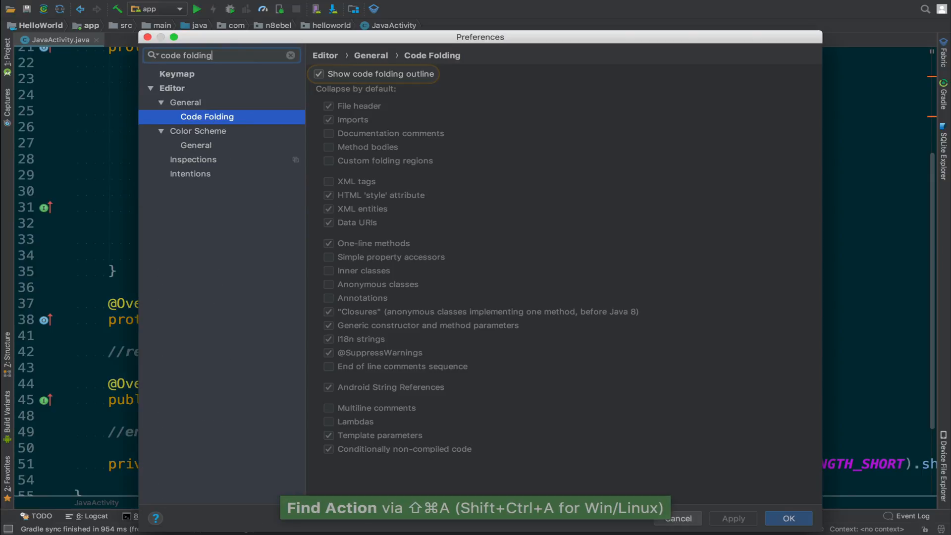
mouse_move(608, 120)
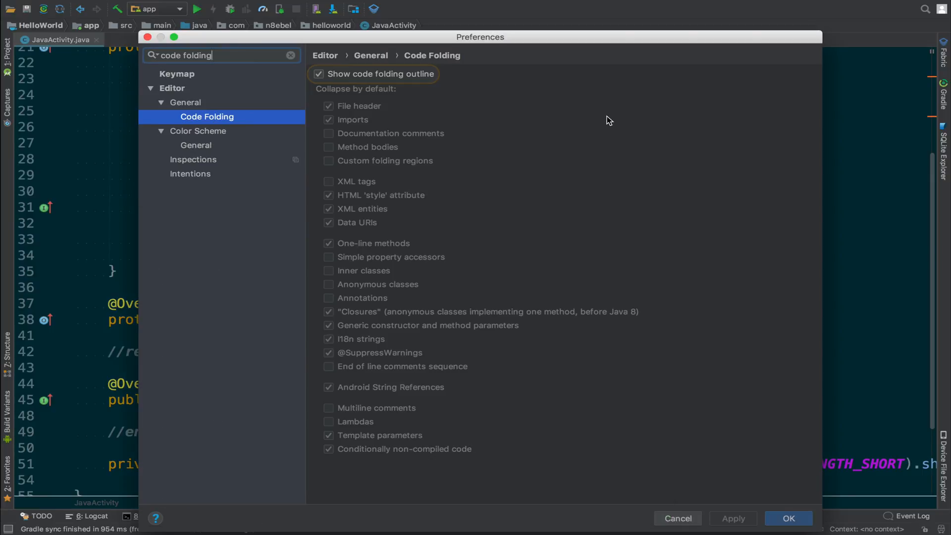
mouse_move(492, 95)
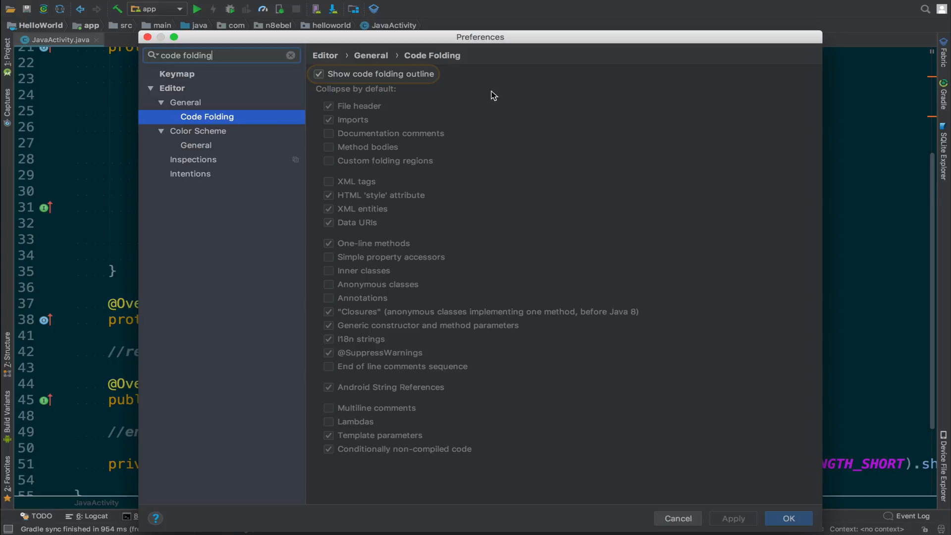
left_click(328, 106)
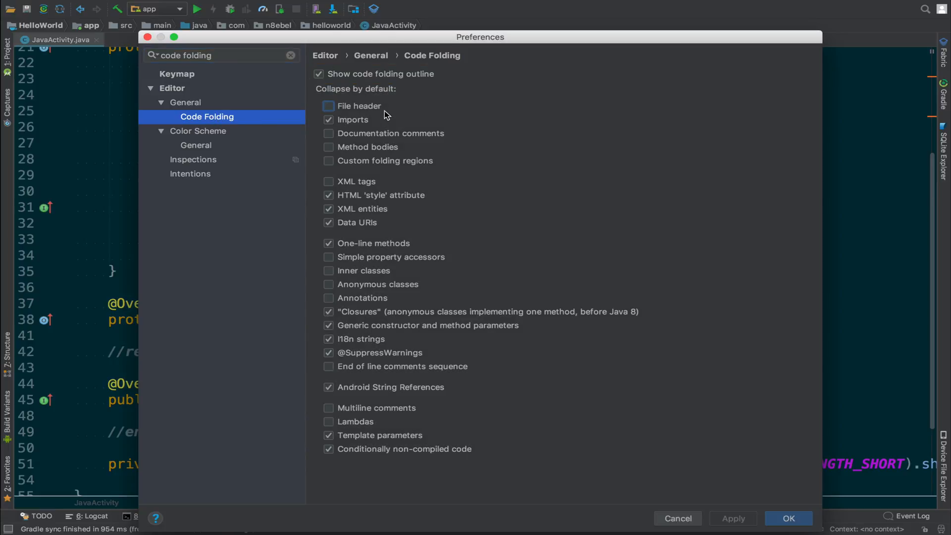
left_click(328, 105)
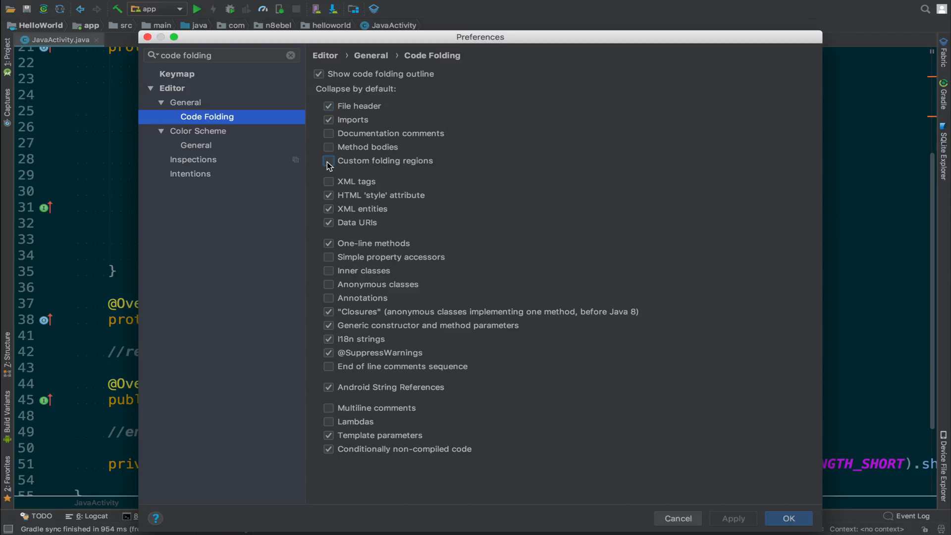
left_click(328, 161)
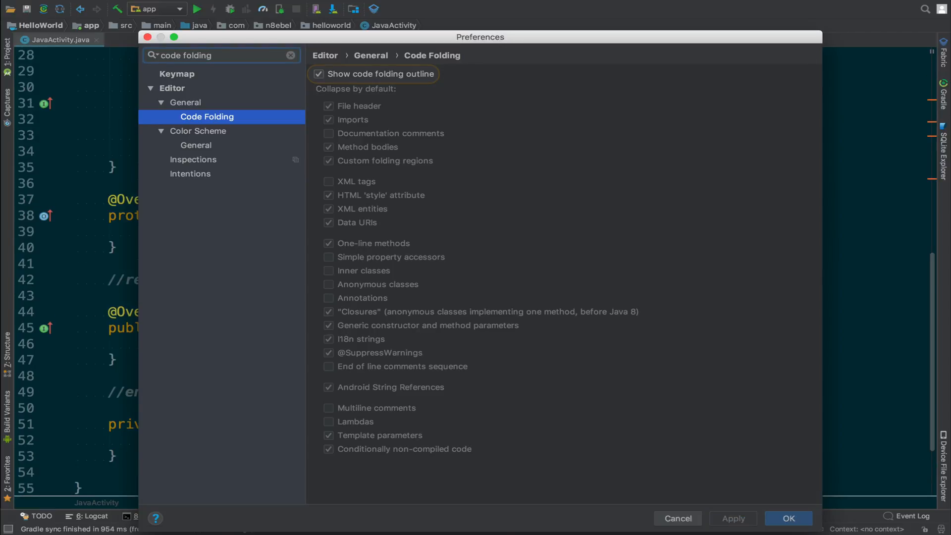
mouse_move(589, 218)
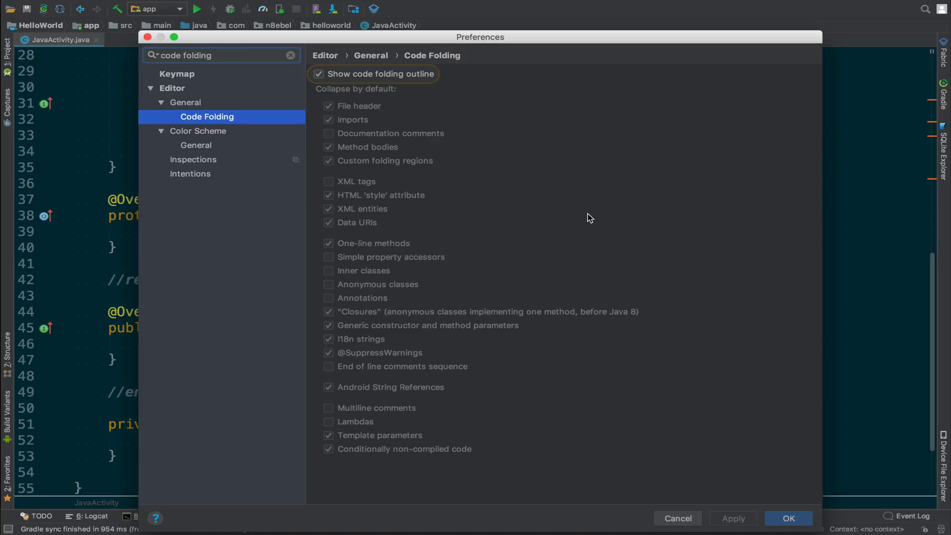
mouse_move(490, 159)
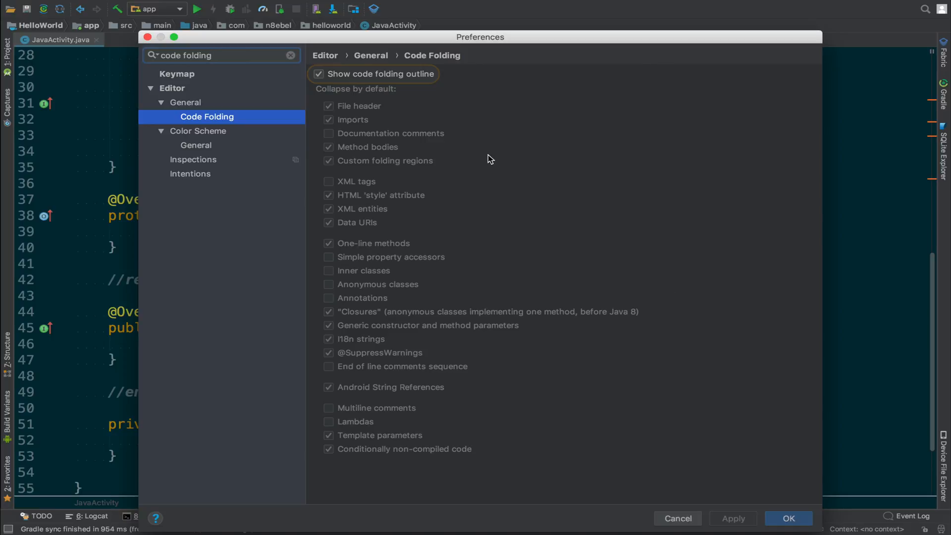
mouse_move(481, 274)
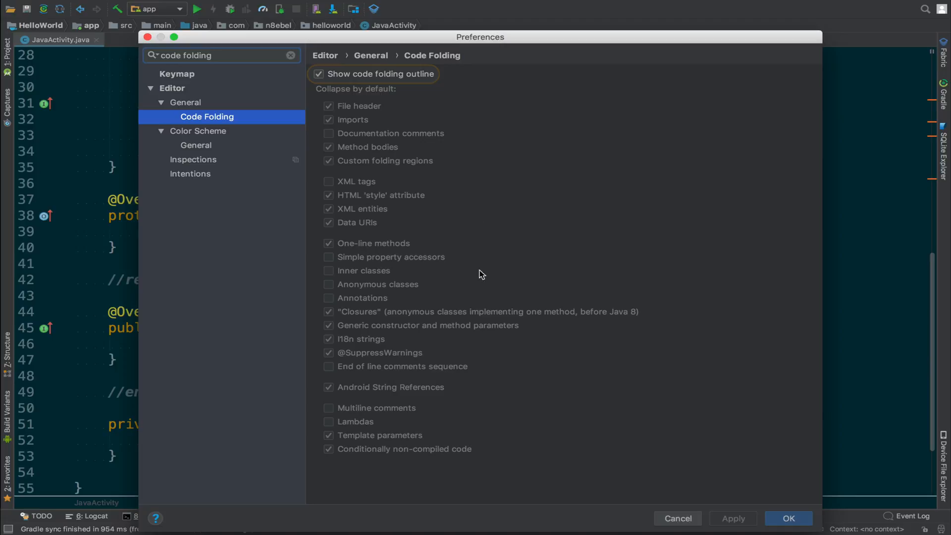
left_click(328, 284)
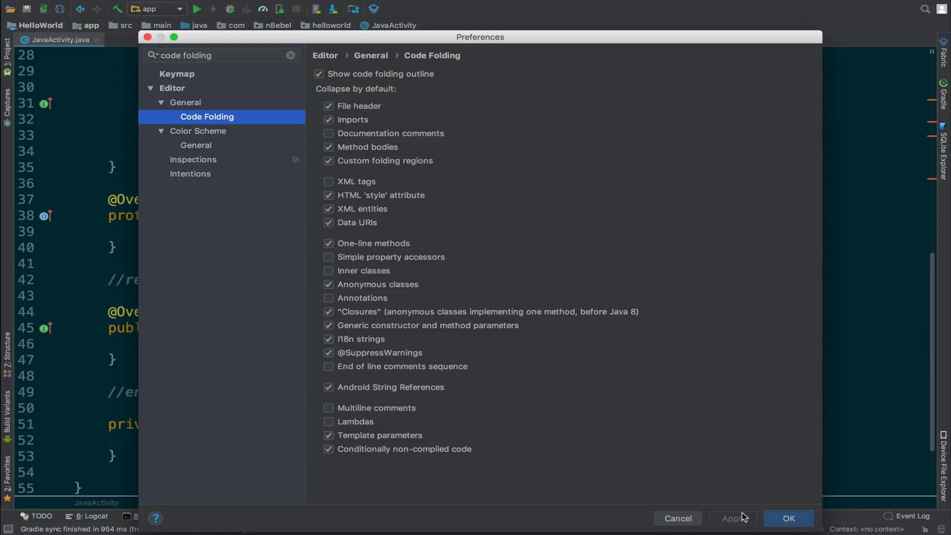
left_click(788, 518)
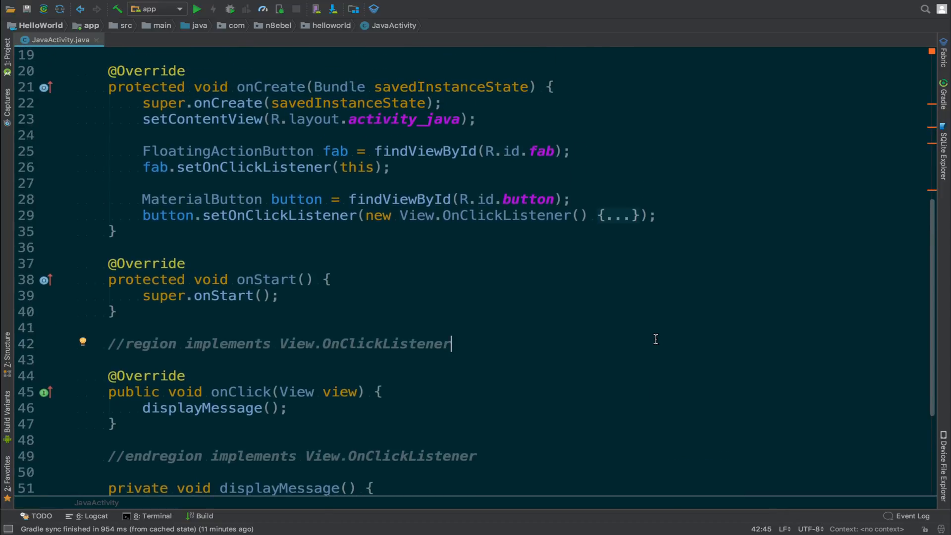
Step: Expand every fold in JavaActivity.java and scroll through to check the full code is shown
key("ctrl+shift+minus")
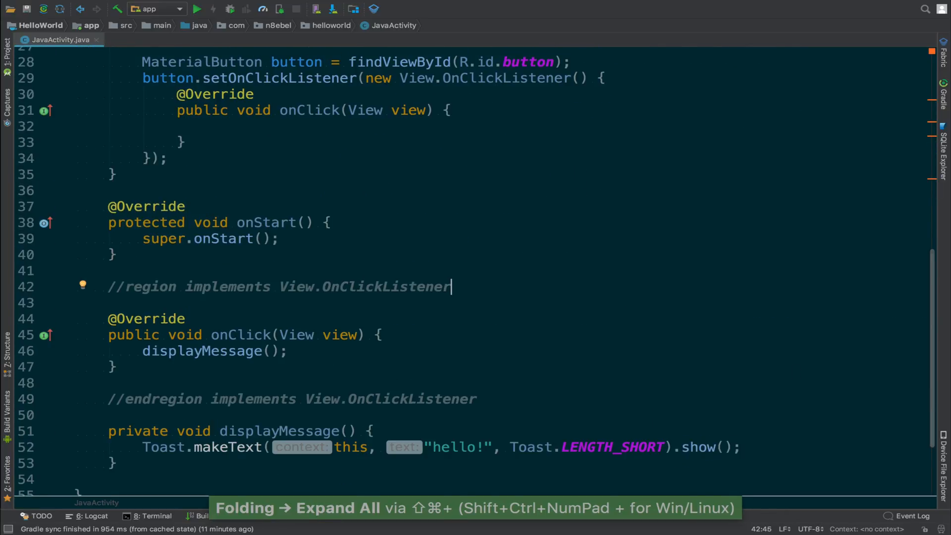
scroll("up", 3)
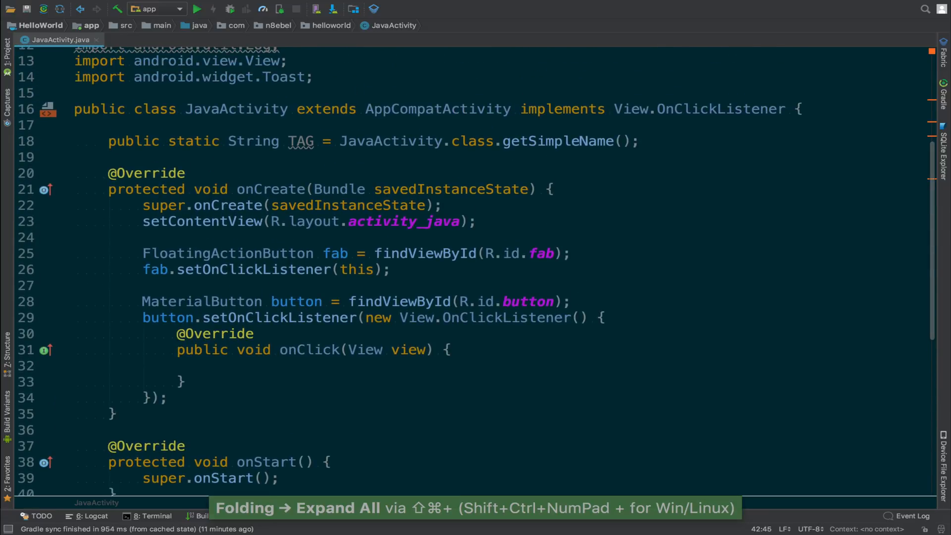
scroll("down", 3)
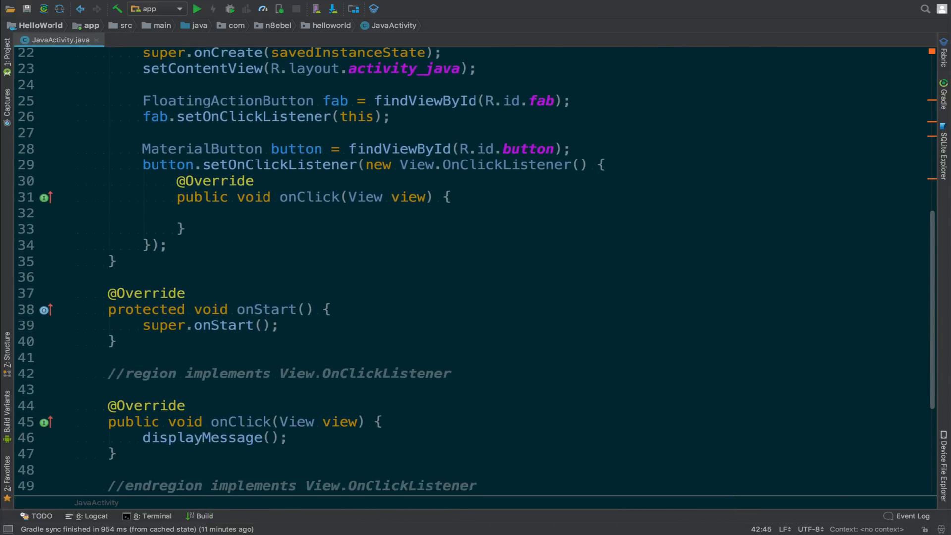
scroll("down", 3)
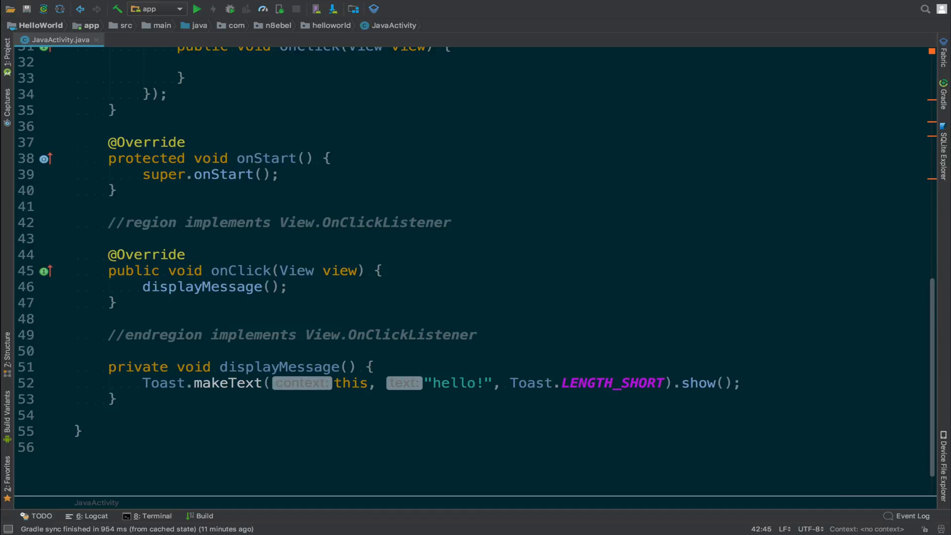
scroll("up", 3)
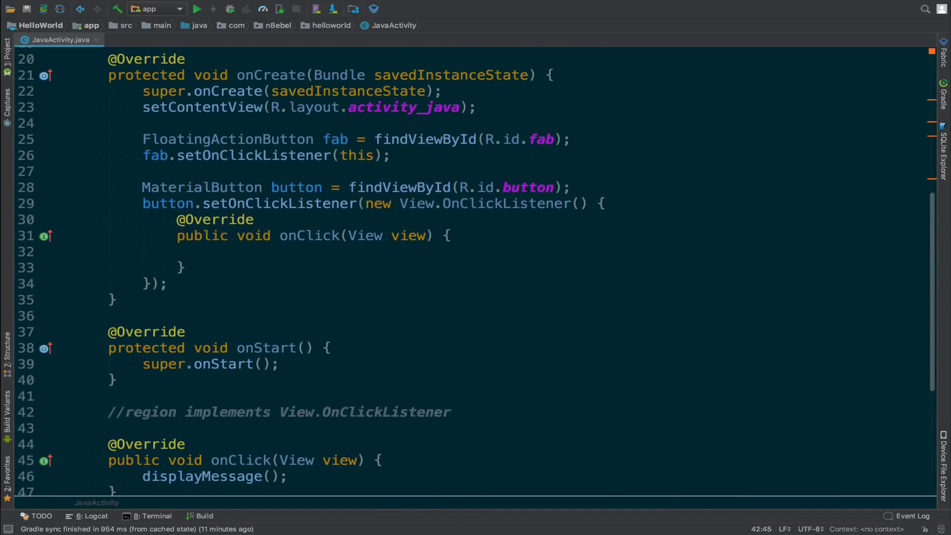
scroll("up", 3)
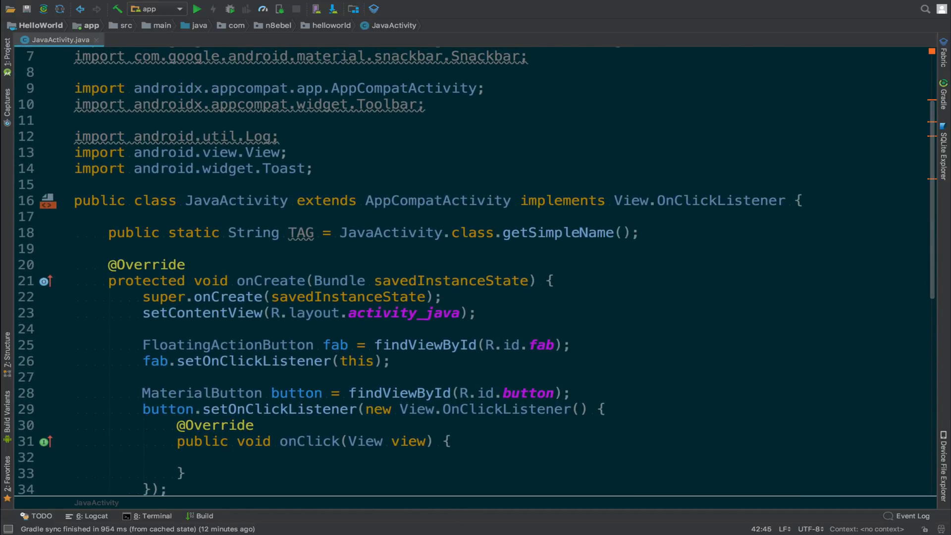